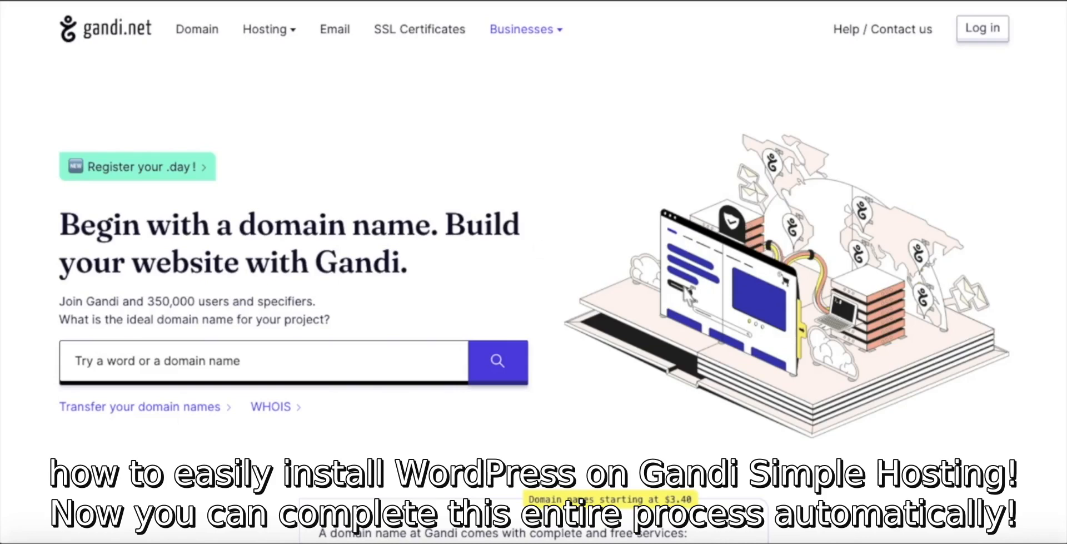
Go to Hosting > WordPress and highlight the 'Create a website in a few minutes' headline.
click(266, 30)
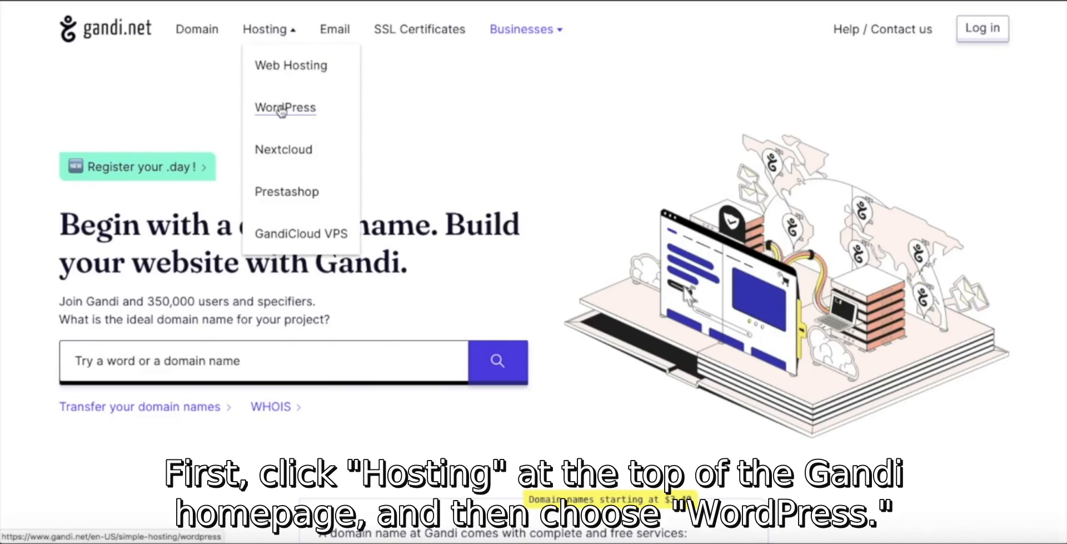
click(285, 107)
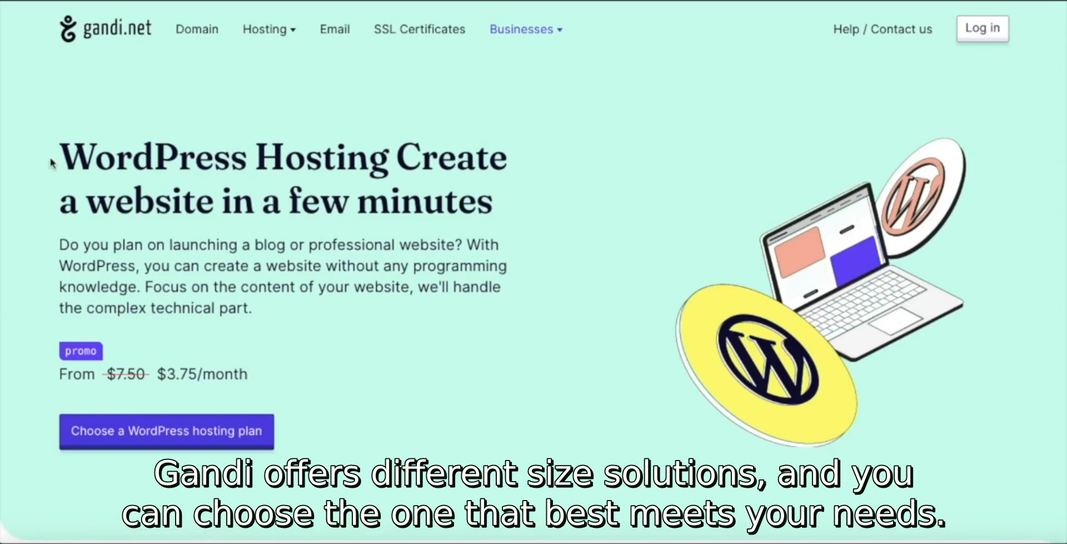
drag(54, 160, 507, 212)
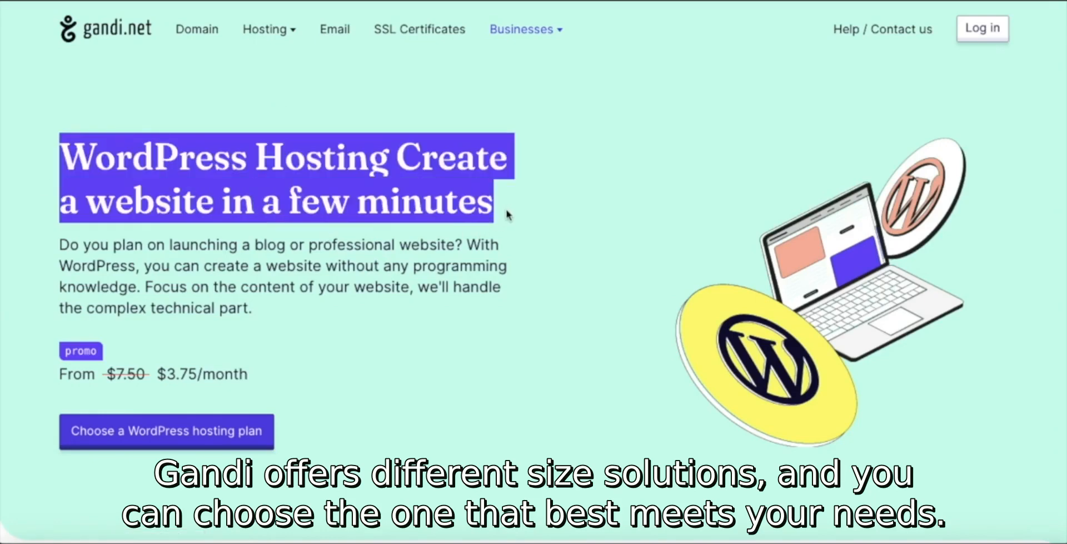
Scroll down to the S+, M and XXL WordPress plan cards.
scroll(down, 3)
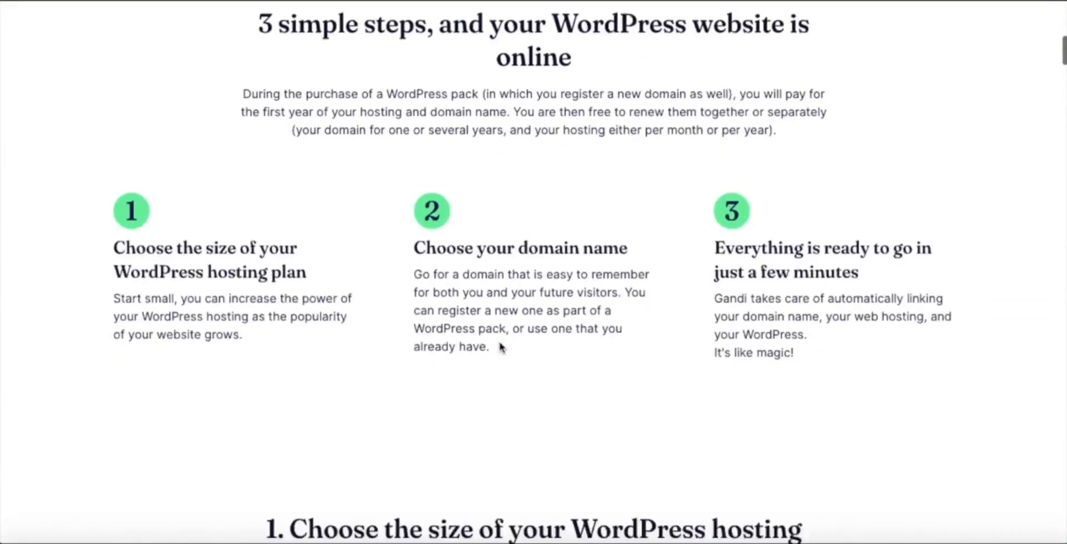
scroll(down, 3)
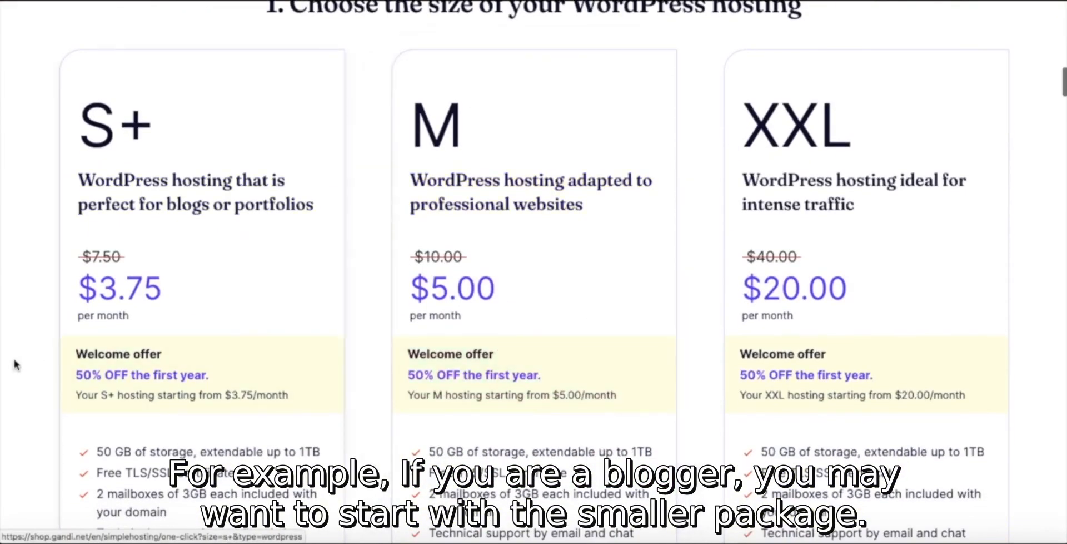
mouse_move(29, 273)
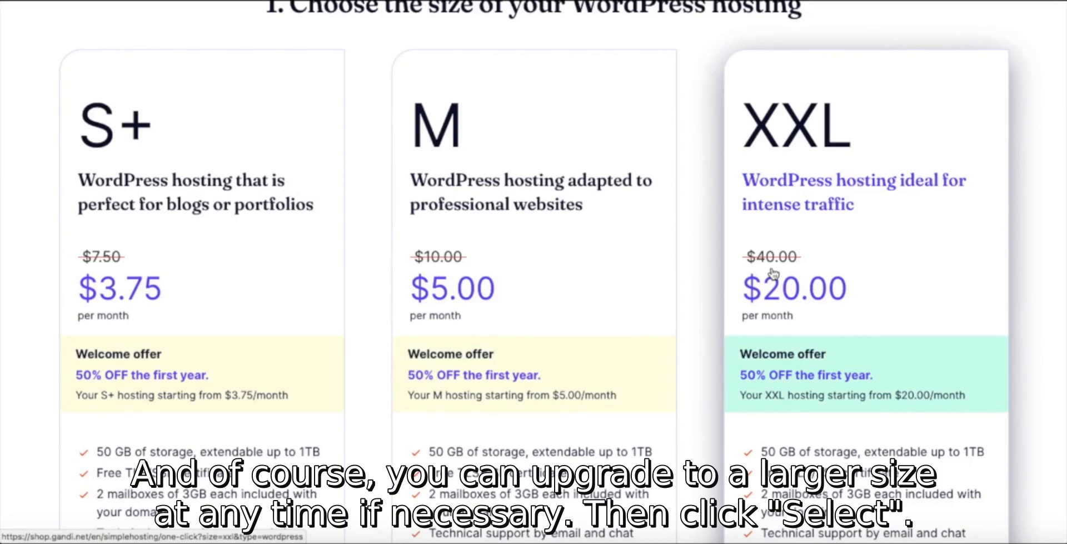
scroll(down, 3)
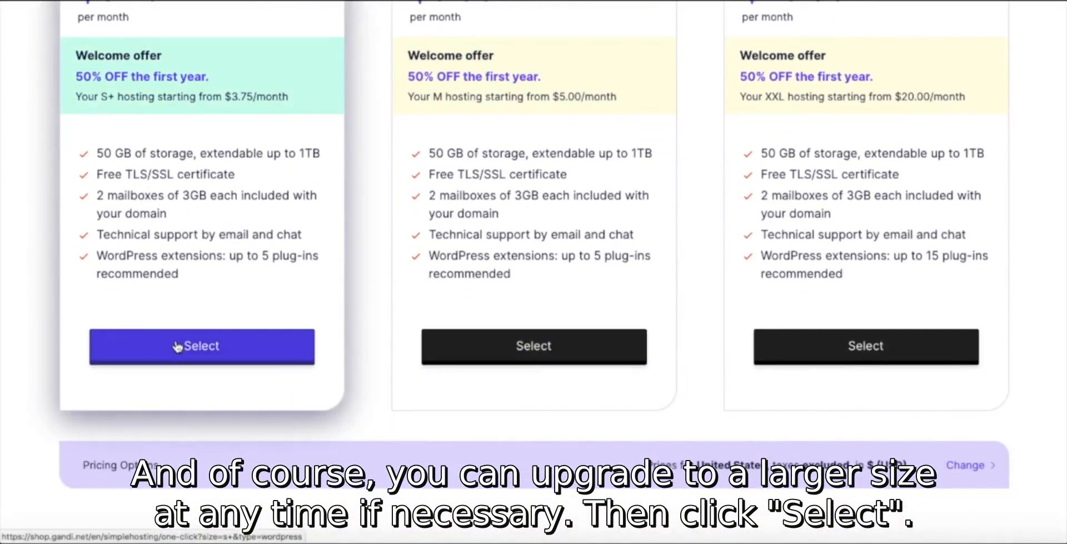
mouse_move(229, 310)
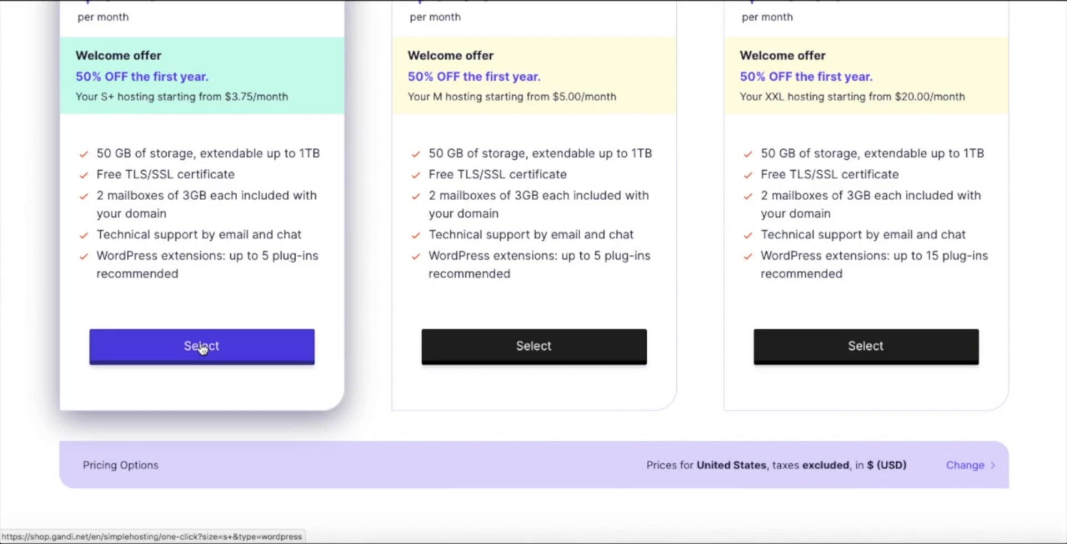
Select the S+ WordPress hosting plan.
click(201, 346)
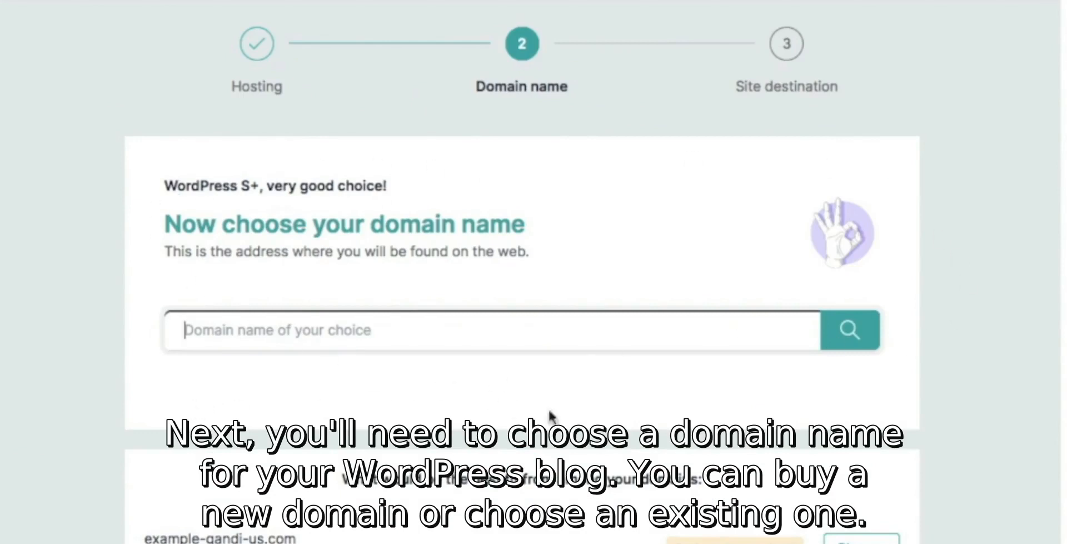
mouse_move(685, 388)
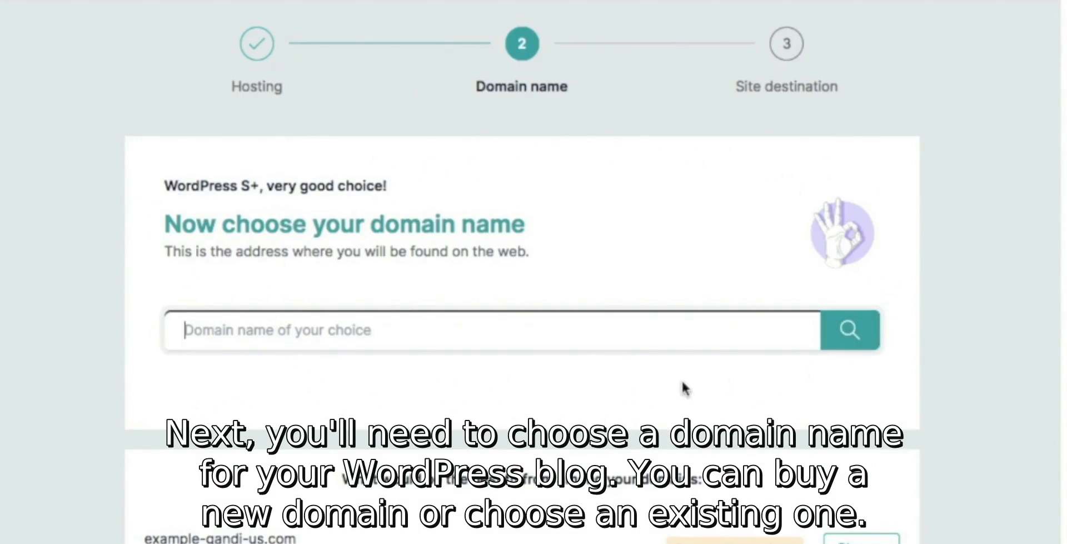
mouse_move(303, 453)
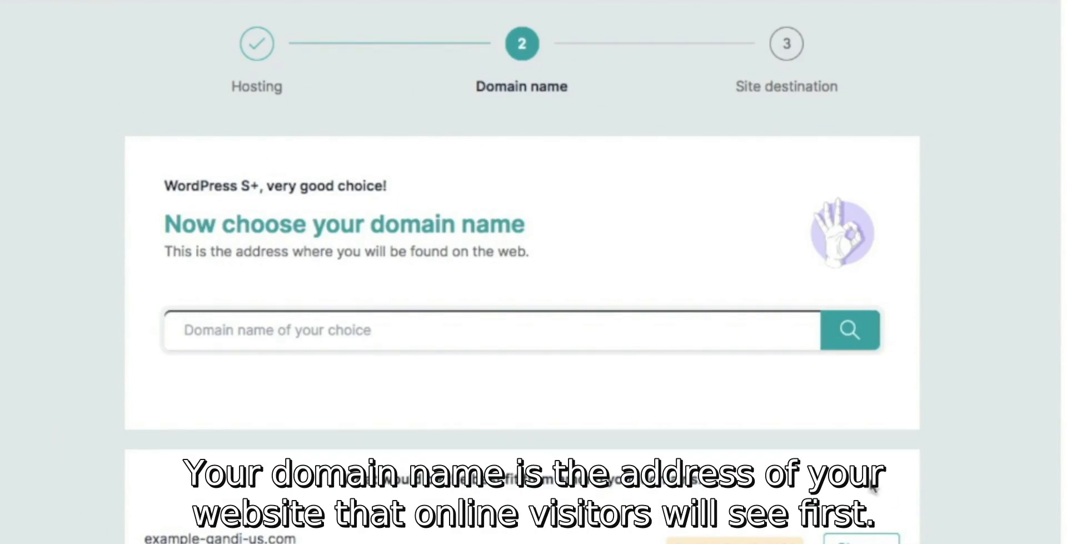
mouse_move(845, 533)
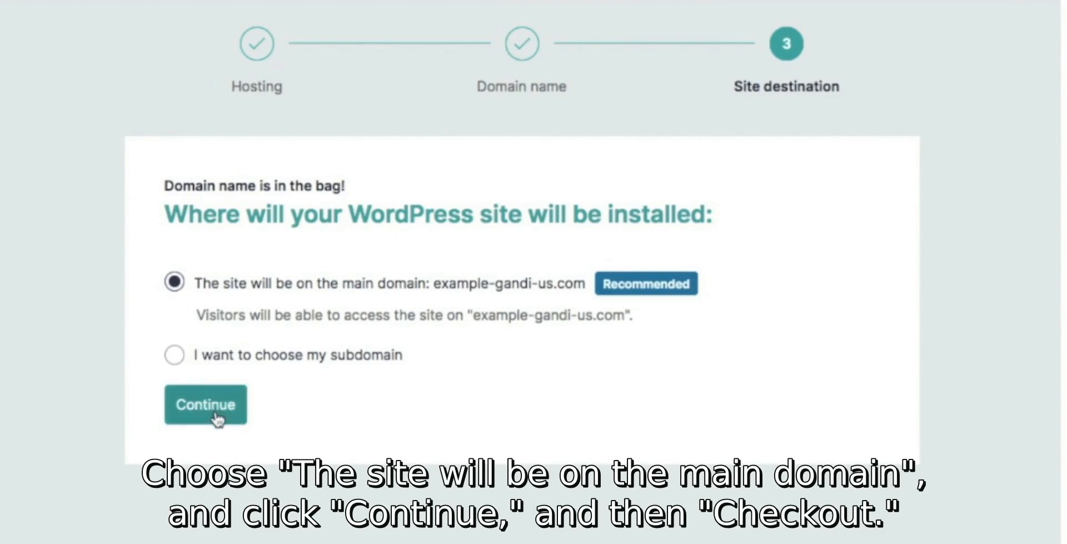
Keep the site on the main domain and submit billing details to reach the cart.
click(205, 403)
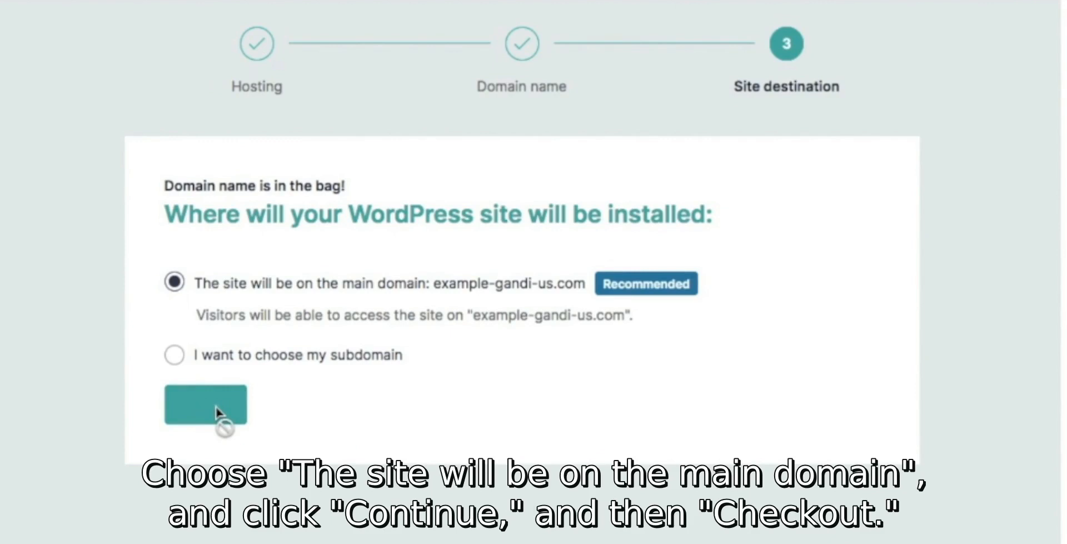
click(205, 402)
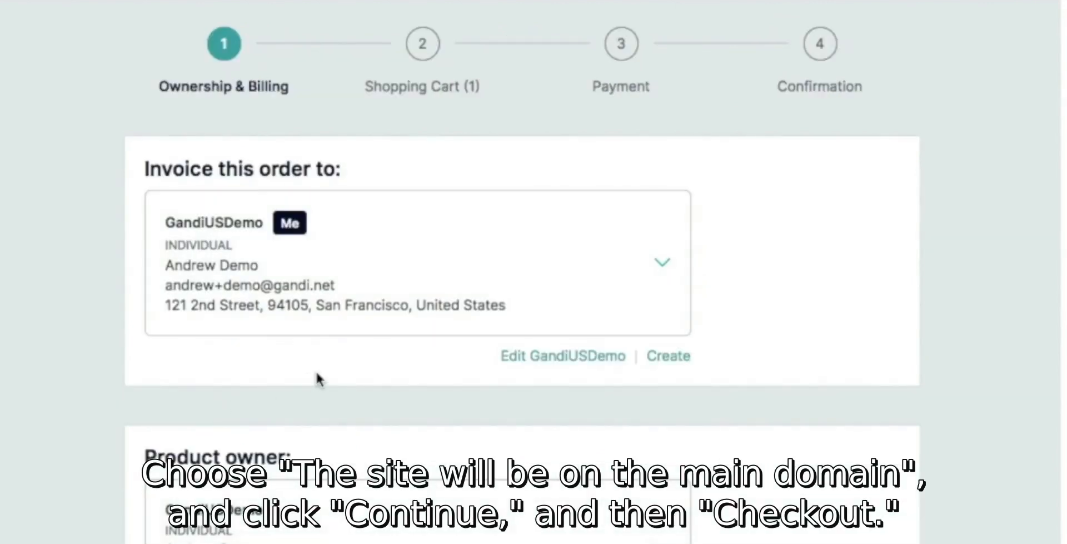
scroll(down, 3)
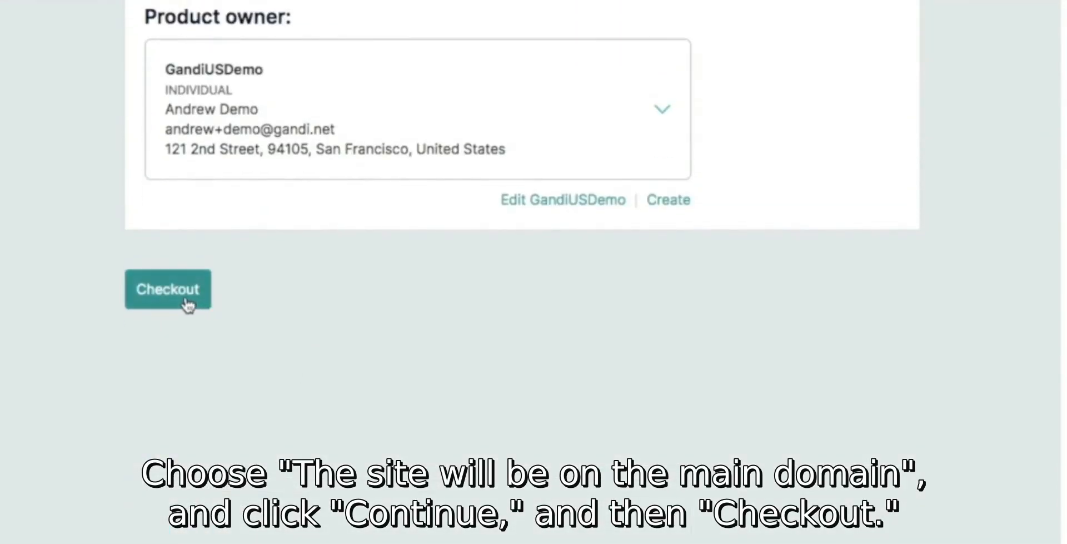
click(167, 289)
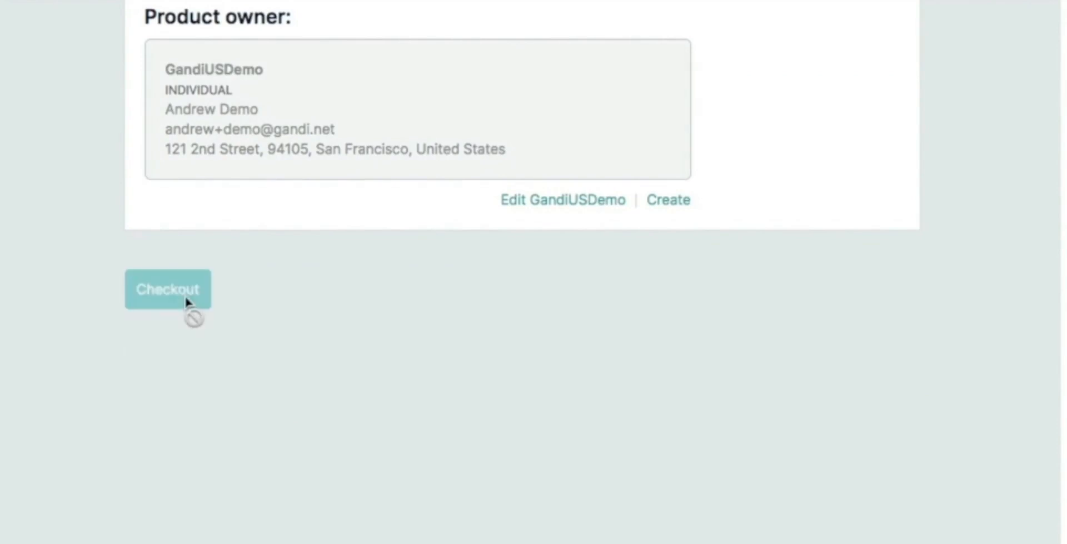
click(167, 289)
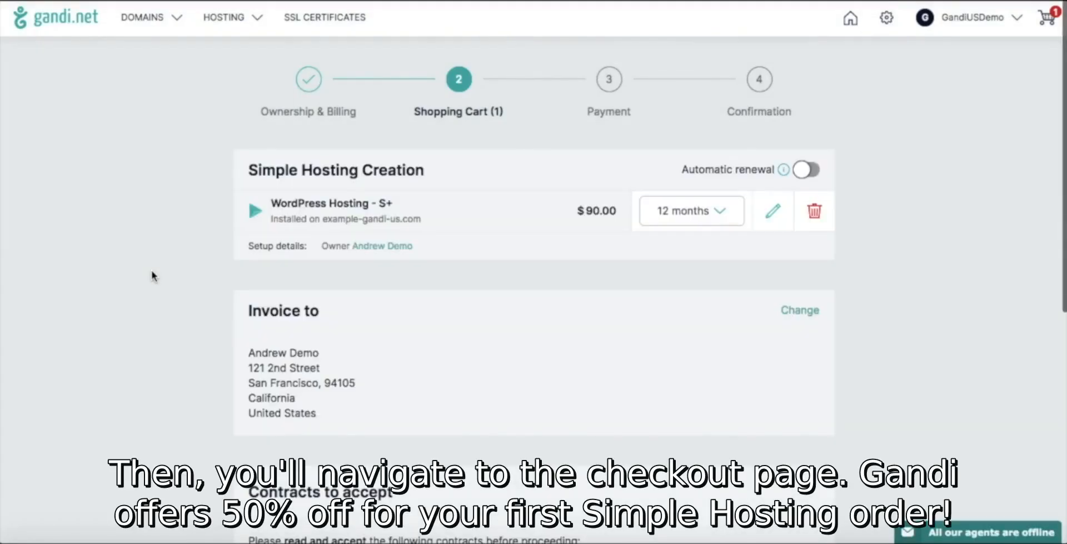
Review the cart with the -50% discount totaling $45.00 and proceed to payment.
scroll(down, 3)
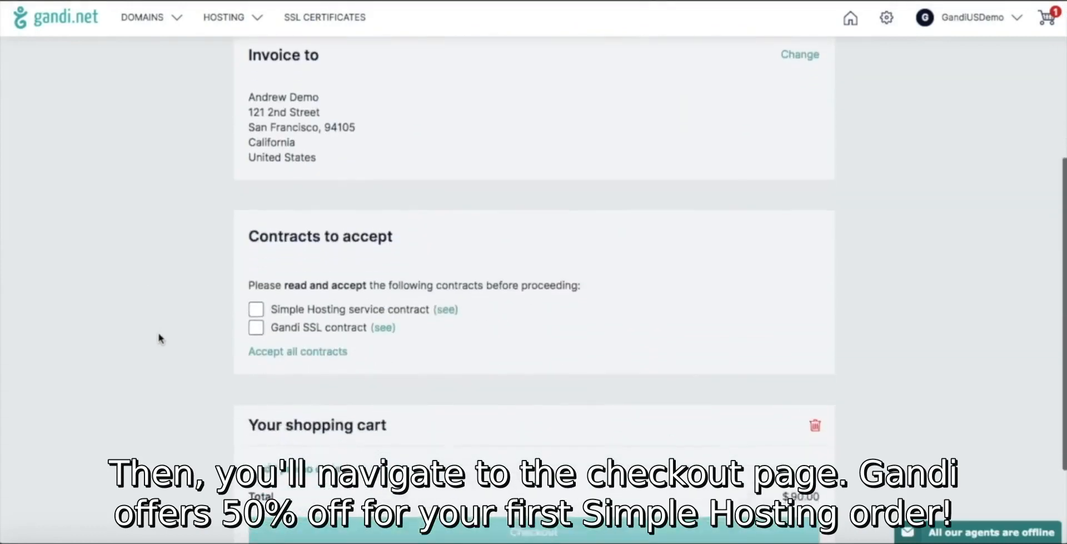
scroll(up, 3)
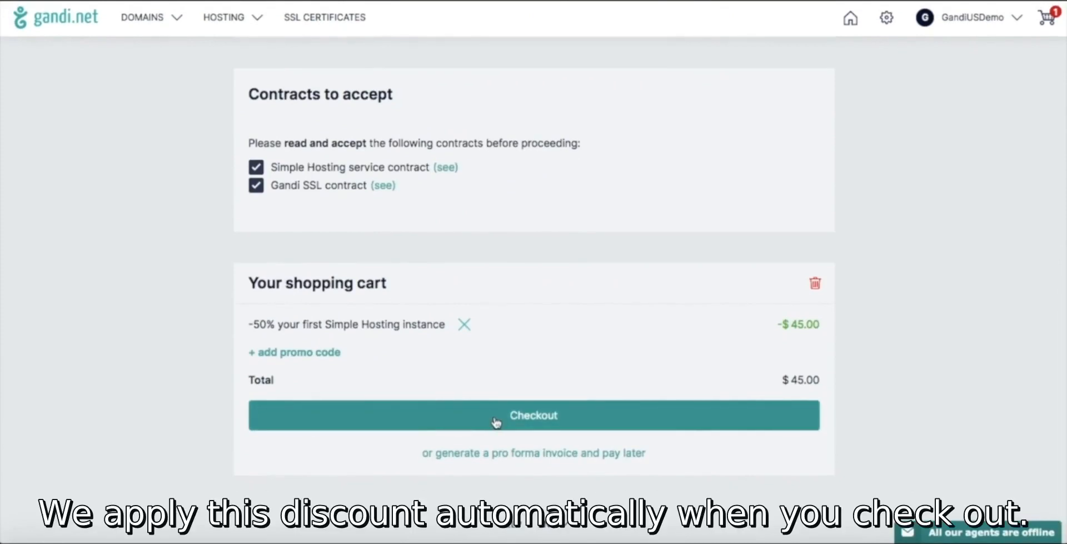
click(534, 416)
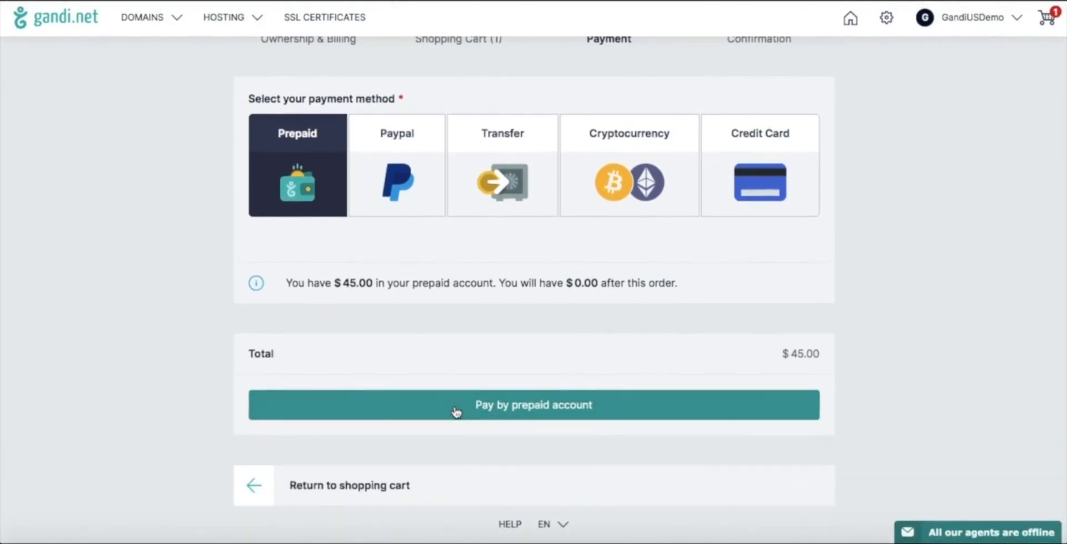
Pay the $45.00 order from the prepaid account.
click(533, 404)
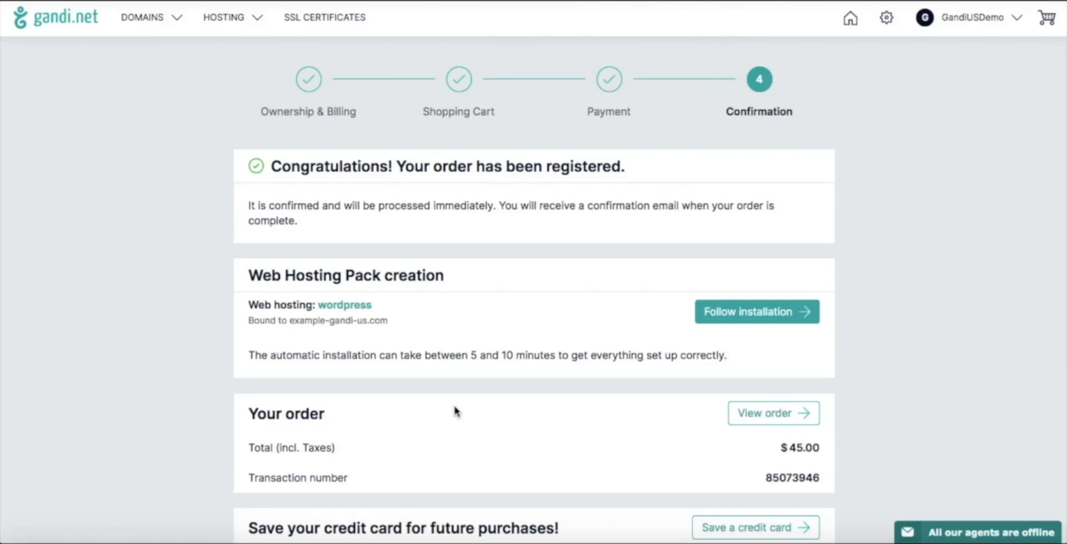
mouse_move(1010, 419)
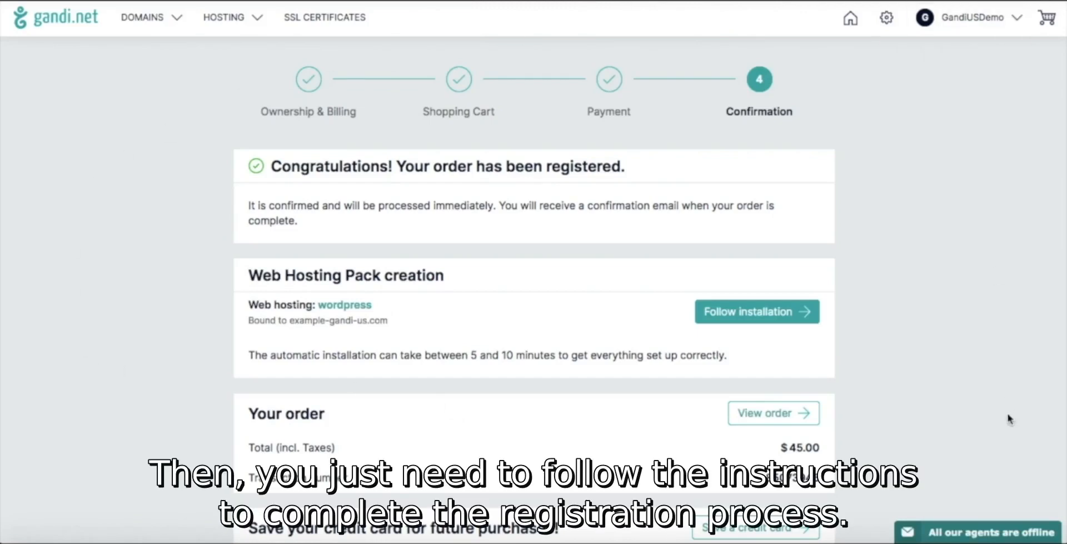
mouse_move(938, 291)
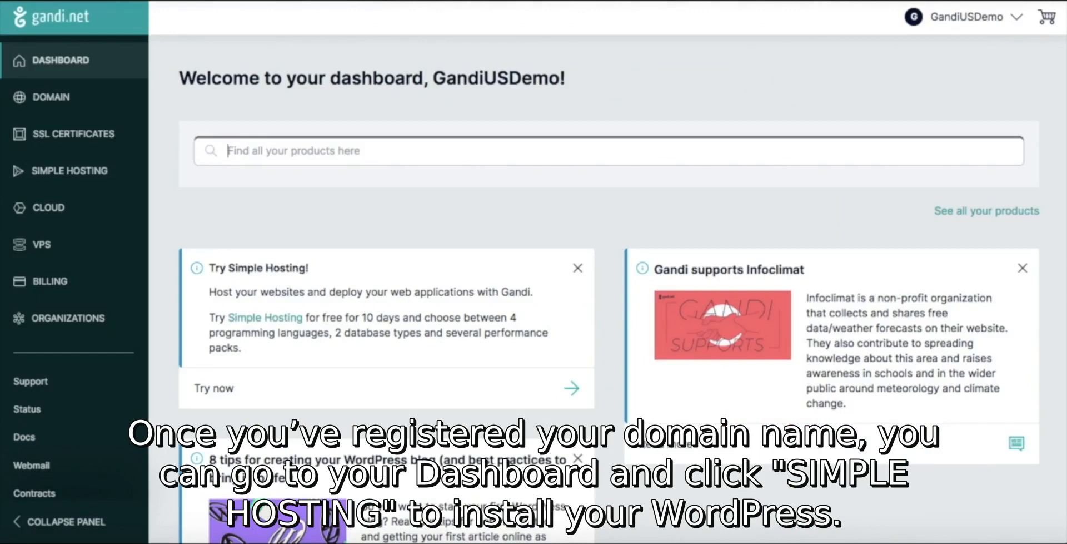
mouse_move(67, 170)
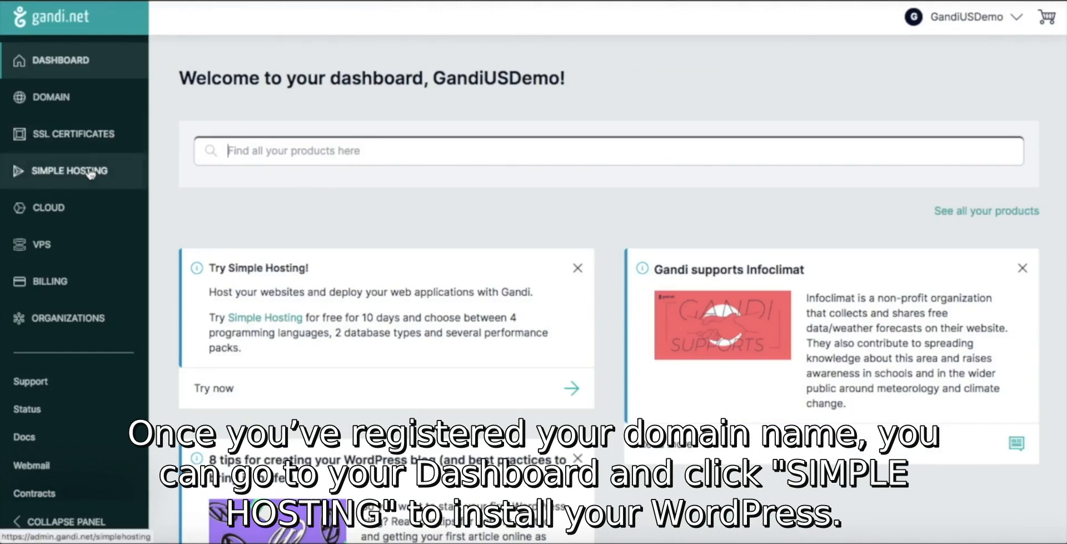
Open the wordpress-example-gandi-us.com instance from the Simple Hosting list.
click(67, 170)
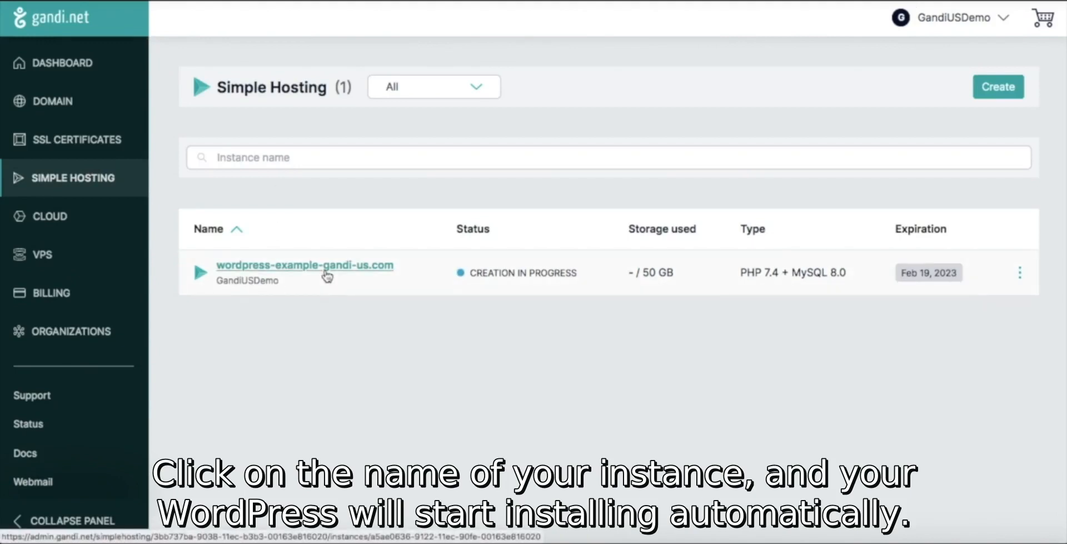
click(305, 266)
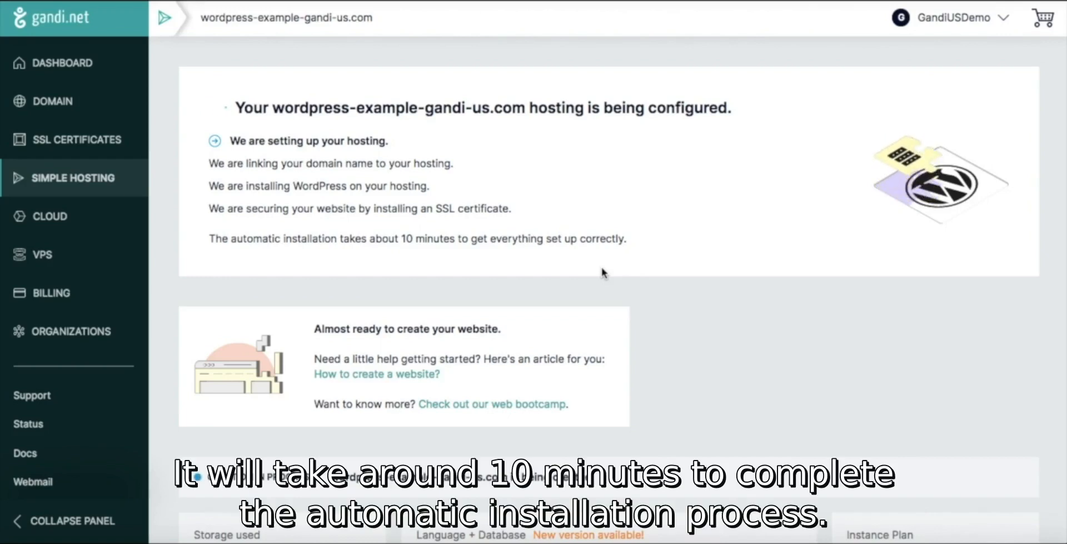
Open example-gandi-us.com from the instance's Sites tab and follow its published site link.
click(379, 82)
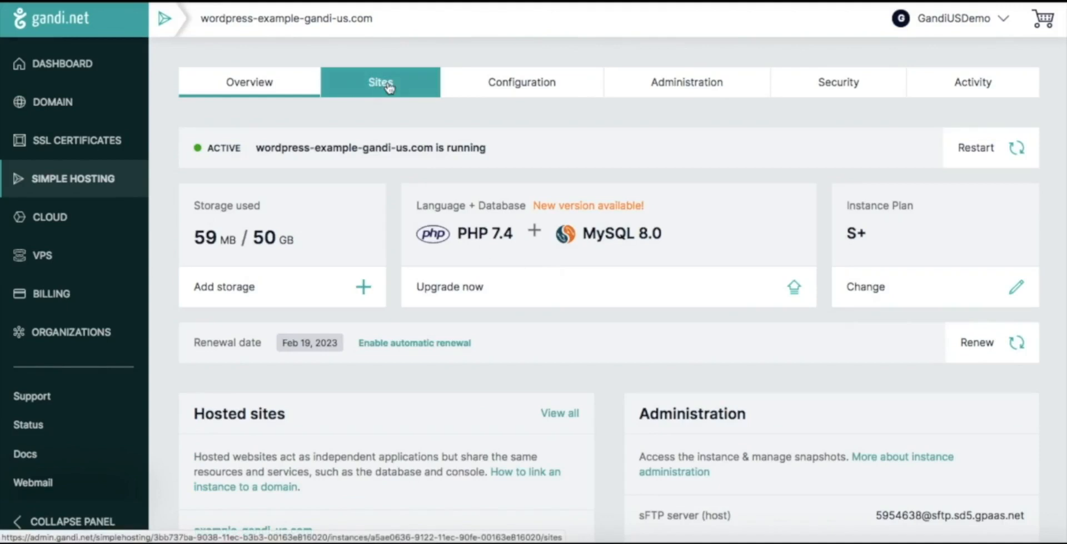
click(380, 81)
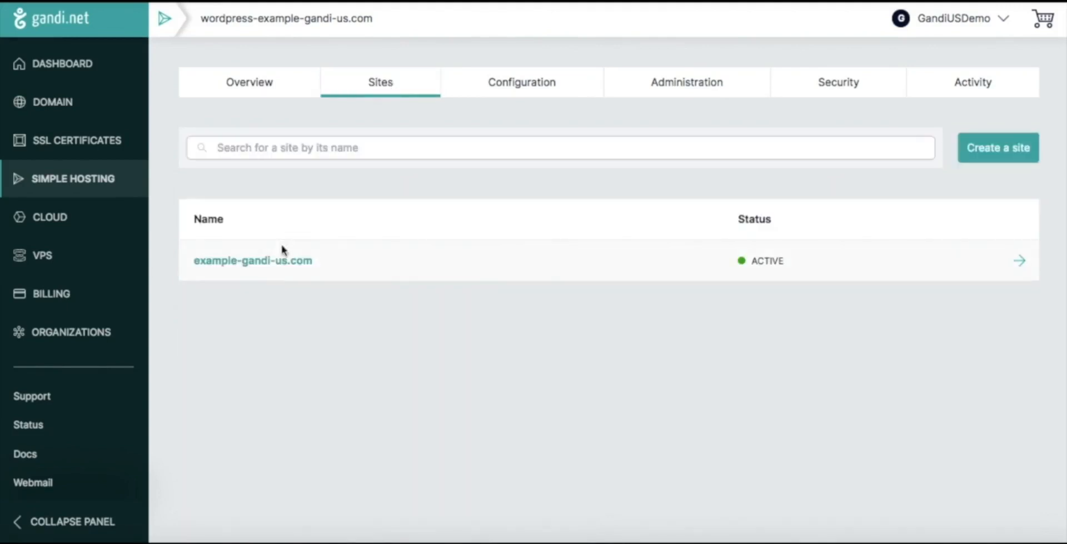
click(252, 260)
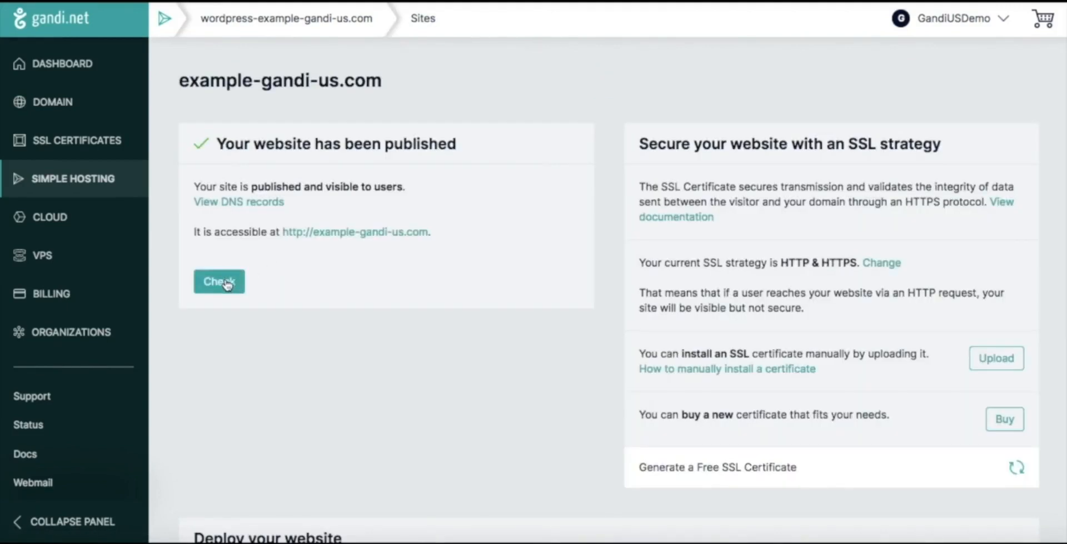
mouse_move(354, 232)
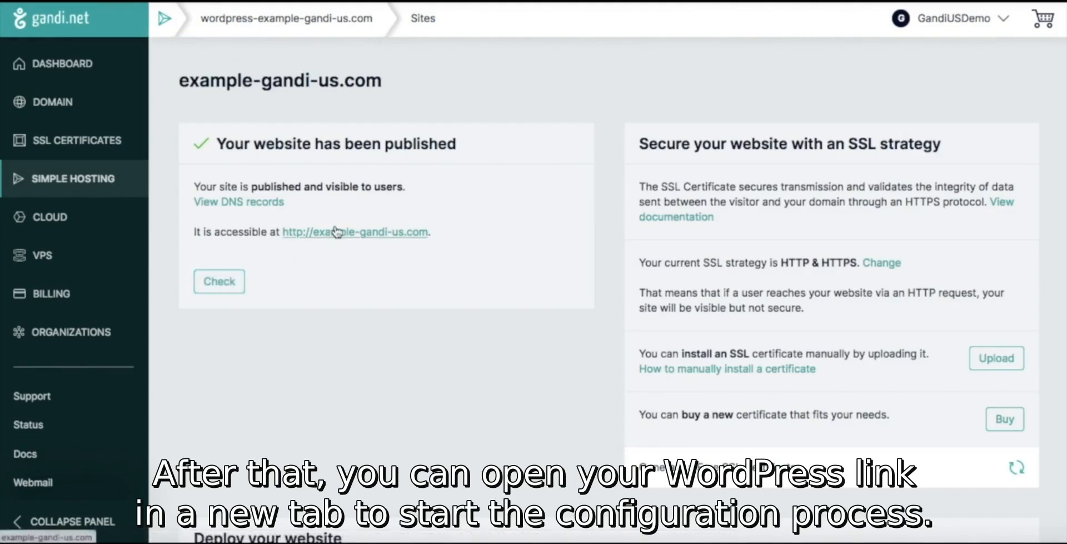
click(355, 232)
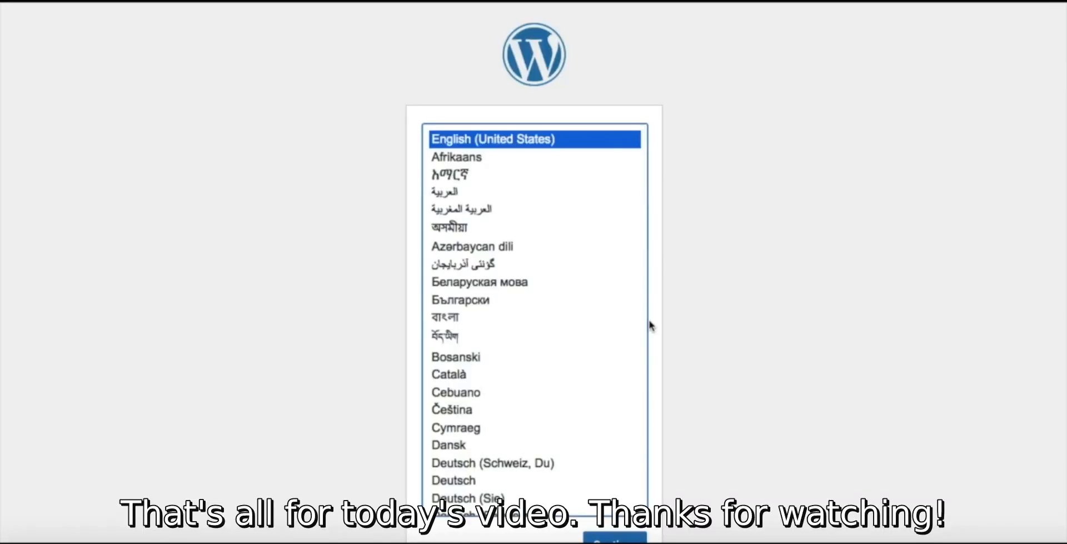
Scroll through the WordPress installer's language list.
scroll(down, 3)
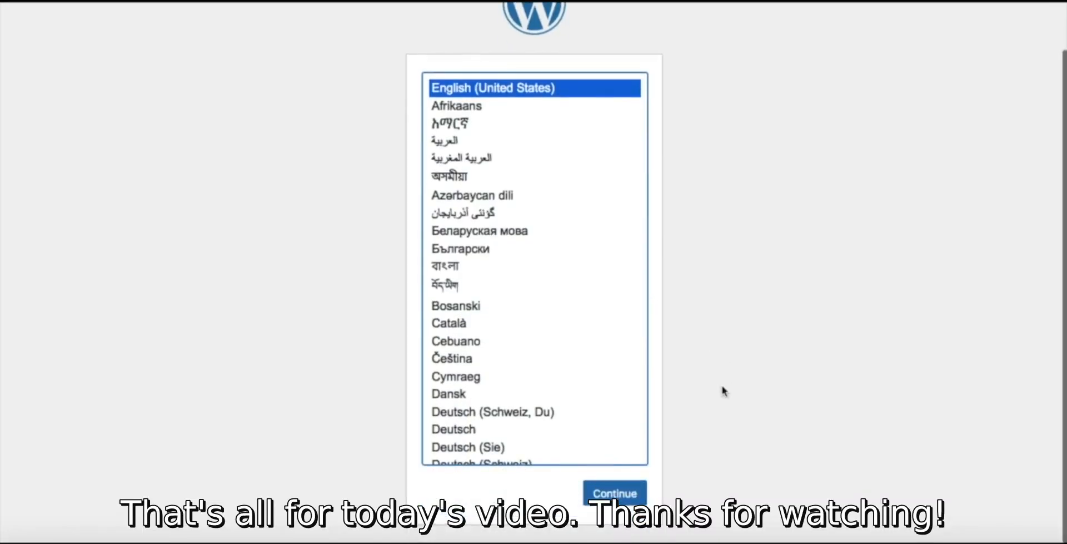